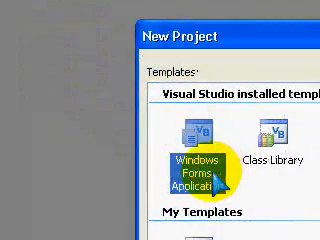
Step: Create a new Windows Forms Application project named beginning 'Internet Prop'
left_click(189, 168)
type("ie")
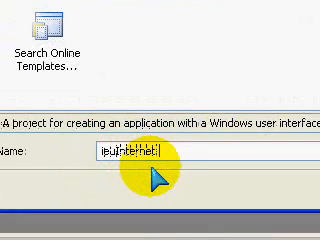
type("Internet Prop")
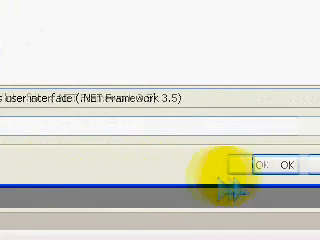
left_click(263, 165)
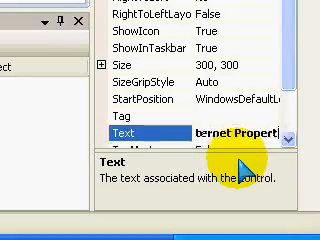
Step: Scroll the form's Properties window down to reach its Text property
scroll("down", 3)
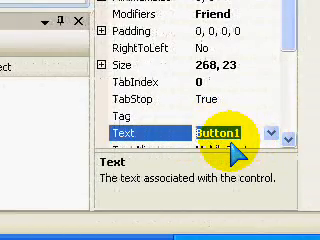
Step: Set Button1's caption to 'Give me my IP and HostName'
type("Give")
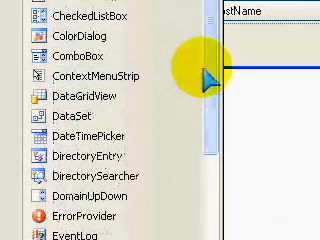
Step: Scroll through the Toolbox's Windows Forms controls
scroll("down", 3)
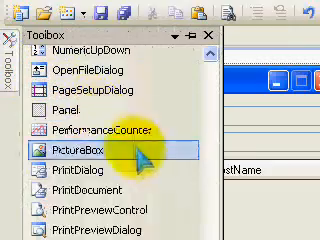
Step: Open Choose Toolbox Items from the Toolbox and browse the COM Components list
right_click(95, 155)
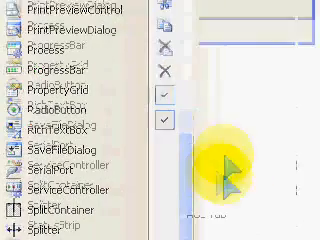
scroll("down", 3)
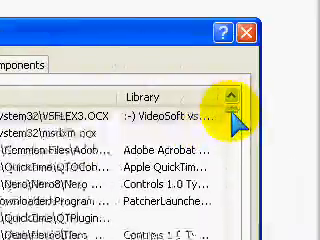
scroll("down", 3)
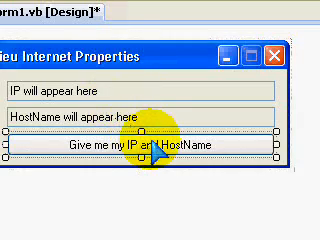
Step: Open the empty Button1_Click handler in the code editor
double_click(160, 150)
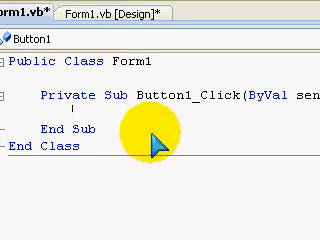
Step: Write TextBox1.Text = AxWinsock1.LocalHostName and begin TextBox2.Text = AxWinsock1
type("T")
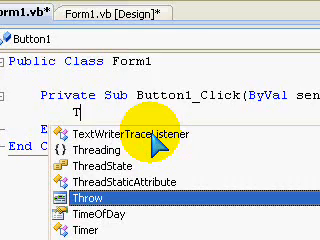
type("extBox")
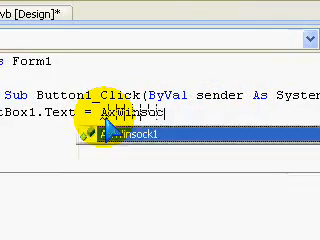
type(".")
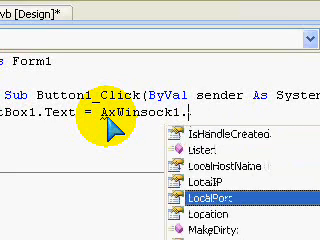
type("LocalHostName")
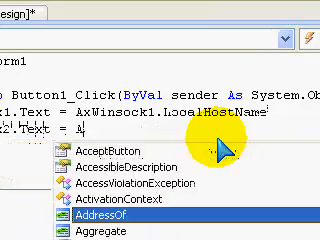
type("AxWinsock")
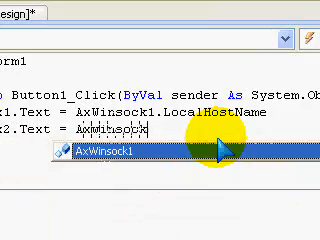